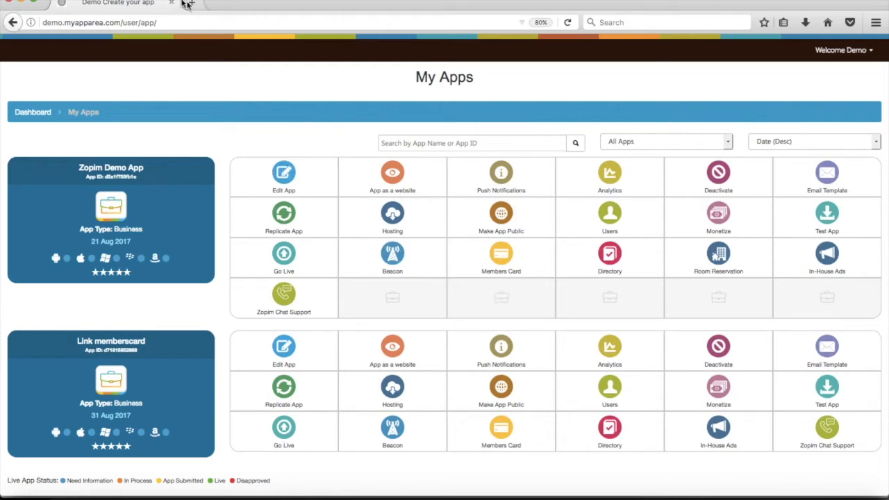
# Reach the Zendesk Chat (Zopim) sign-in page from zopim.com in a new browser tab.
pyautogui.click(320, 3)
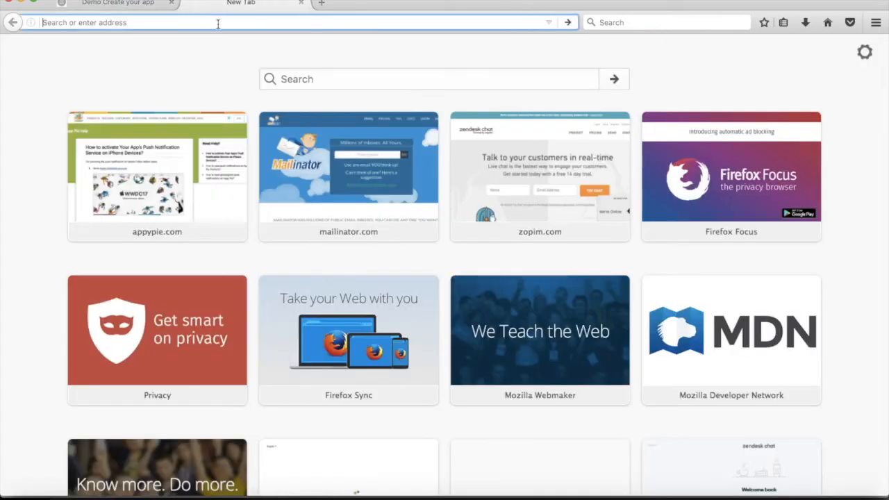
pyautogui.click(539, 173)
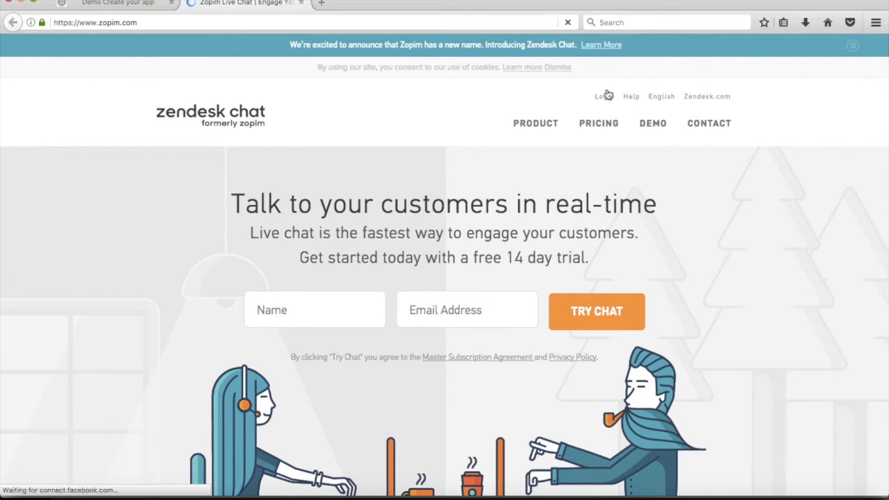
pyautogui.click(603, 97)
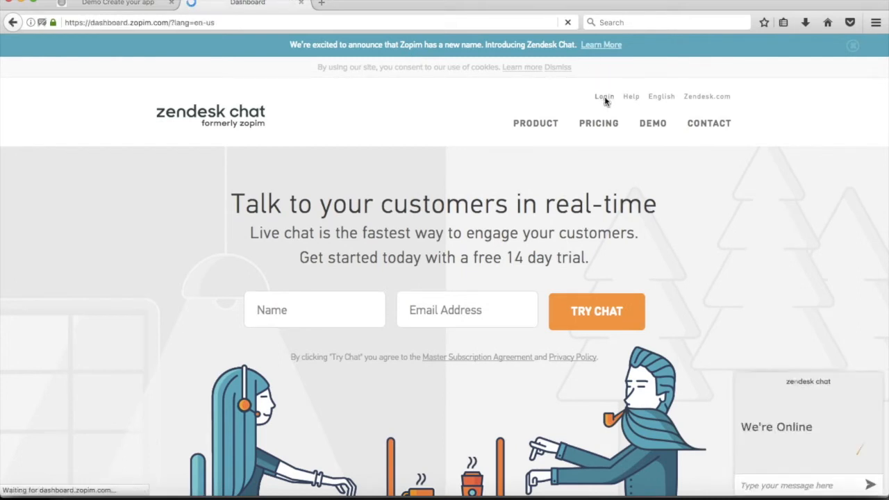
pyautogui.click(603, 97)
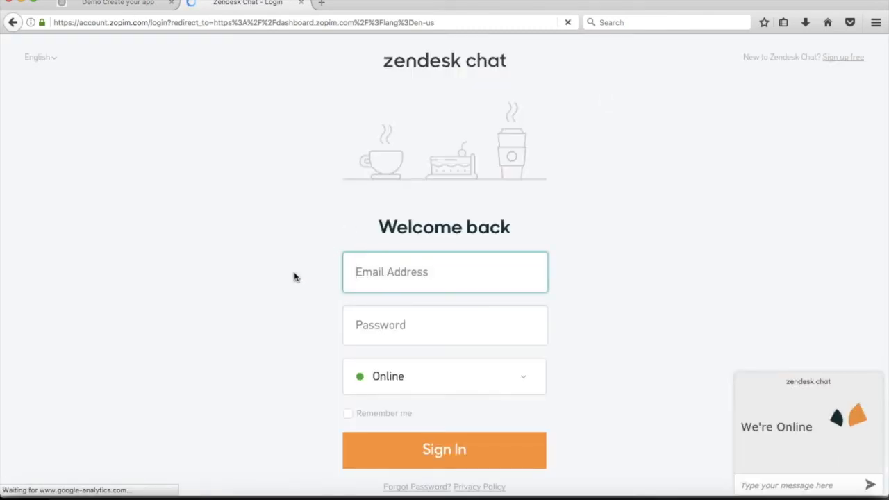
# Sign in and select the chat widget embed script on the Settings > Widget page.
pyautogui.click(445, 450)
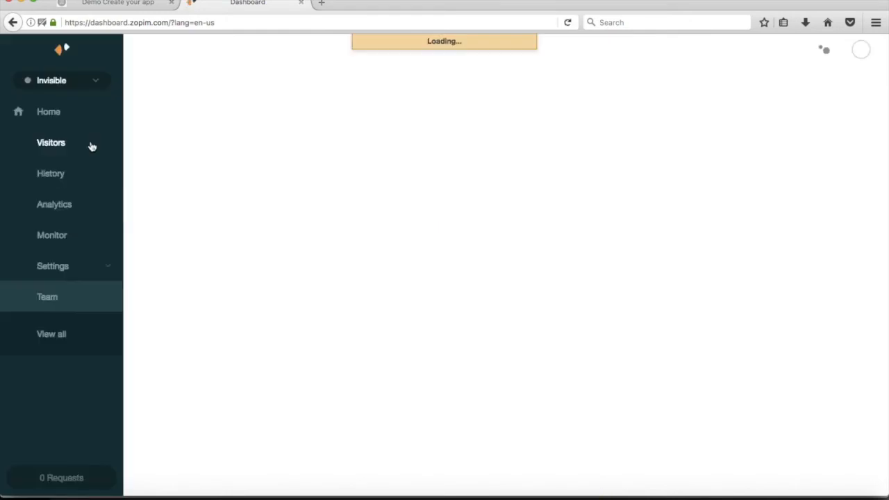
pyautogui.click(47, 111)
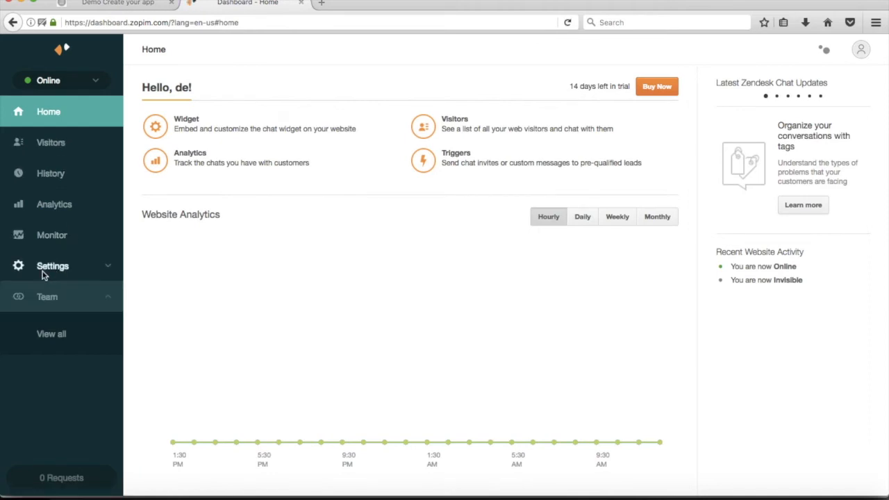
pyautogui.click(53, 267)
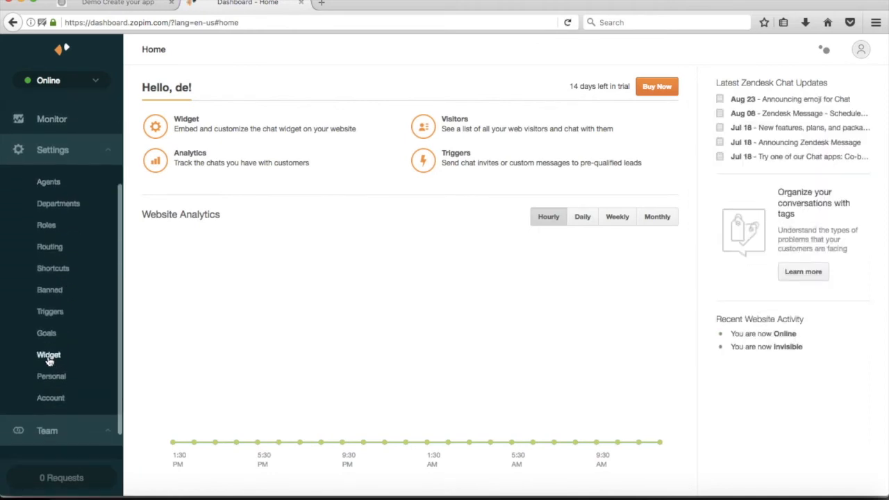
pyautogui.click(49, 356)
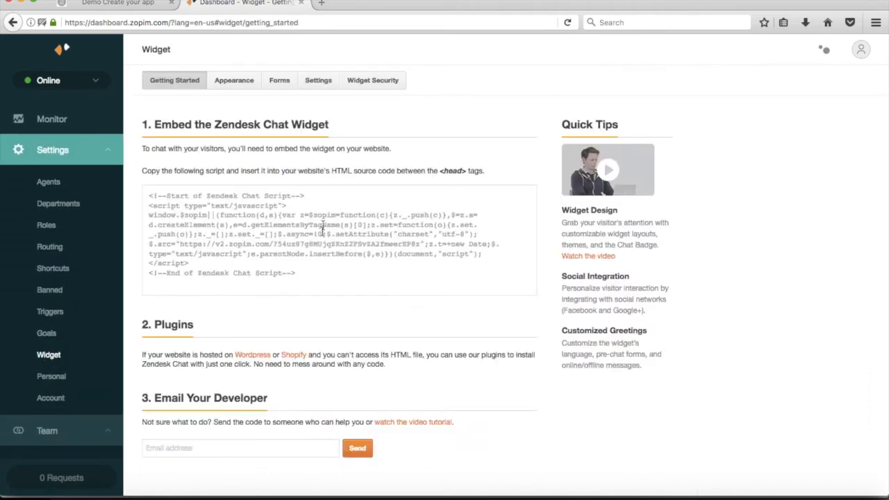
pyautogui.click(339, 234)
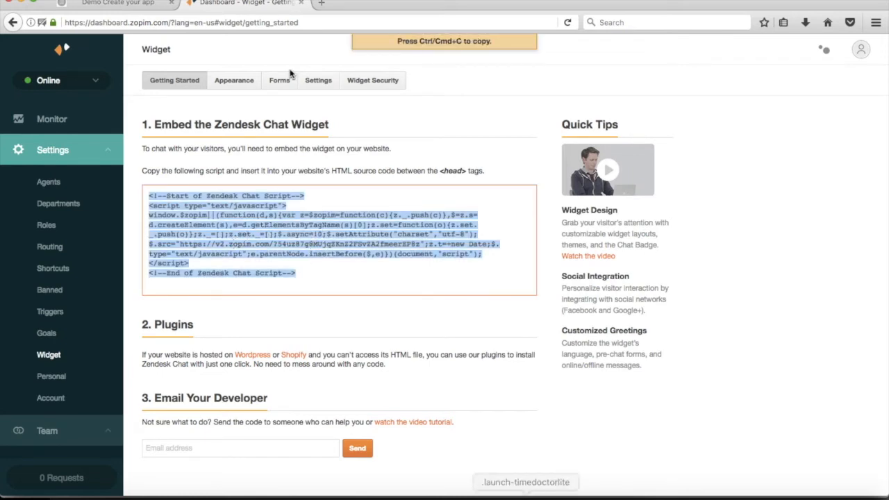
# Paste the script into TextEdit and select the account key after v2.zopim.com/? in the src URL.
pyautogui.press('cmd+space')
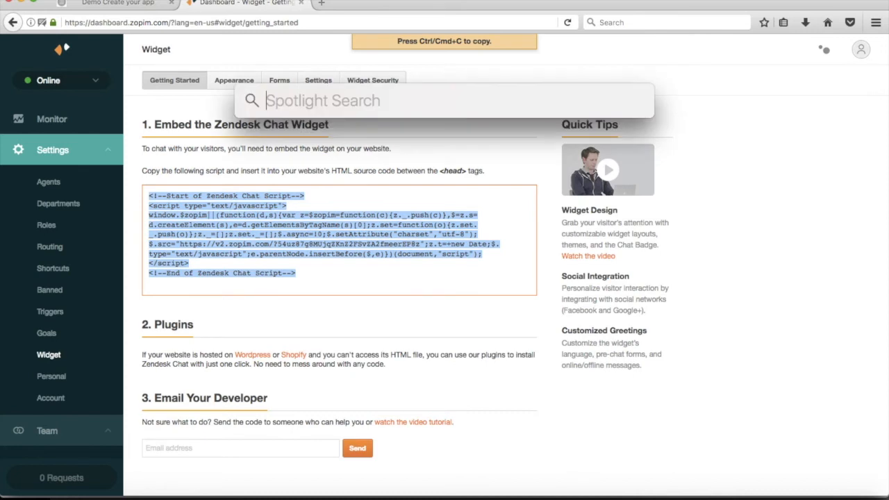
pyautogui.write('textEdit')
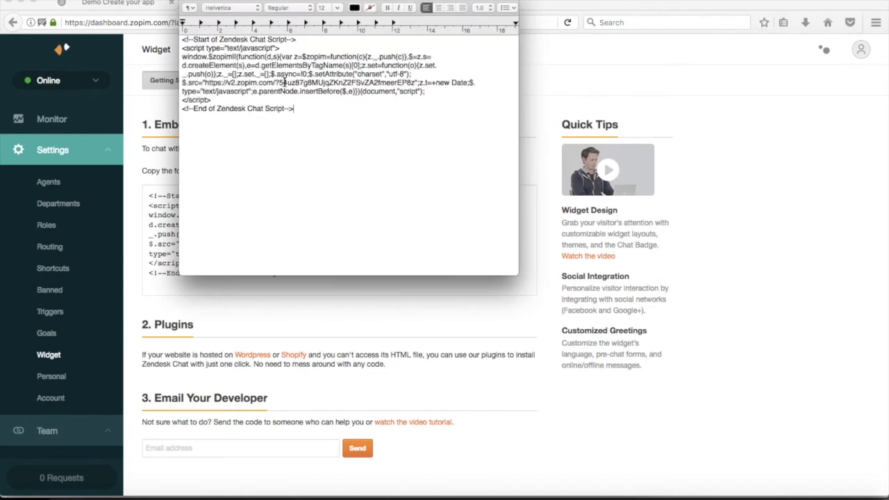
pyautogui.moveTo(281, 82); pyautogui.dragTo(400, 82)
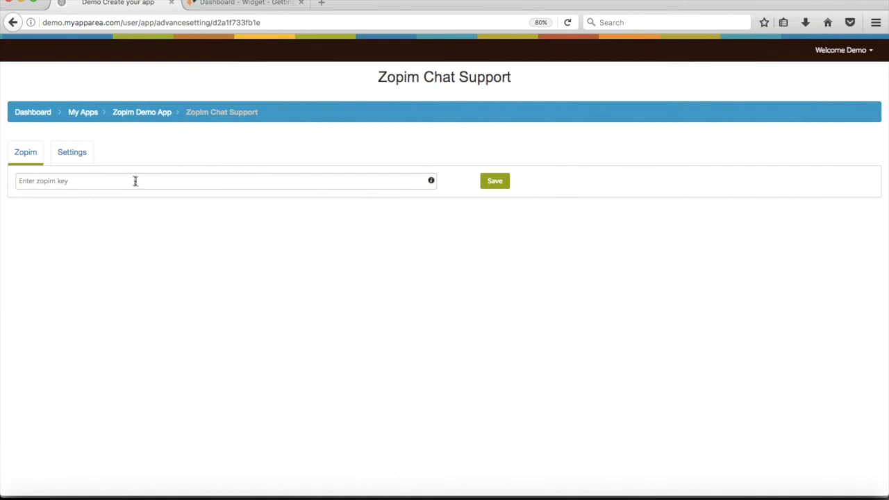
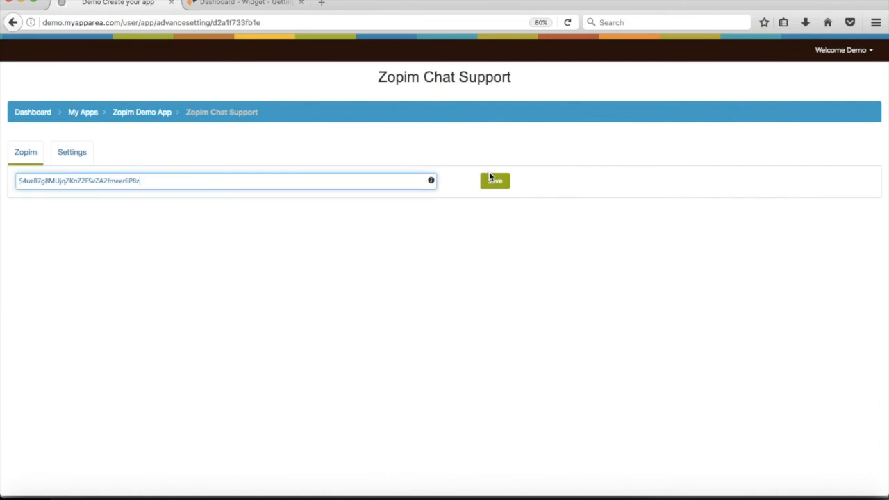
pyautogui.click(495, 181)
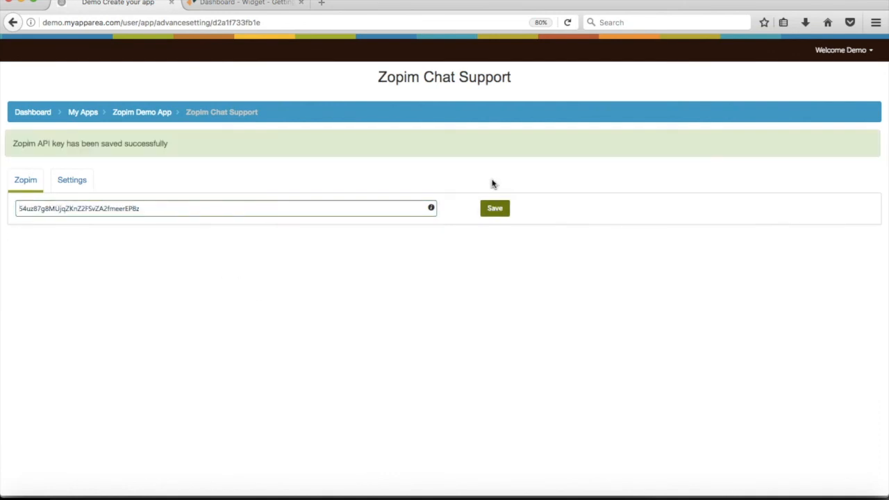